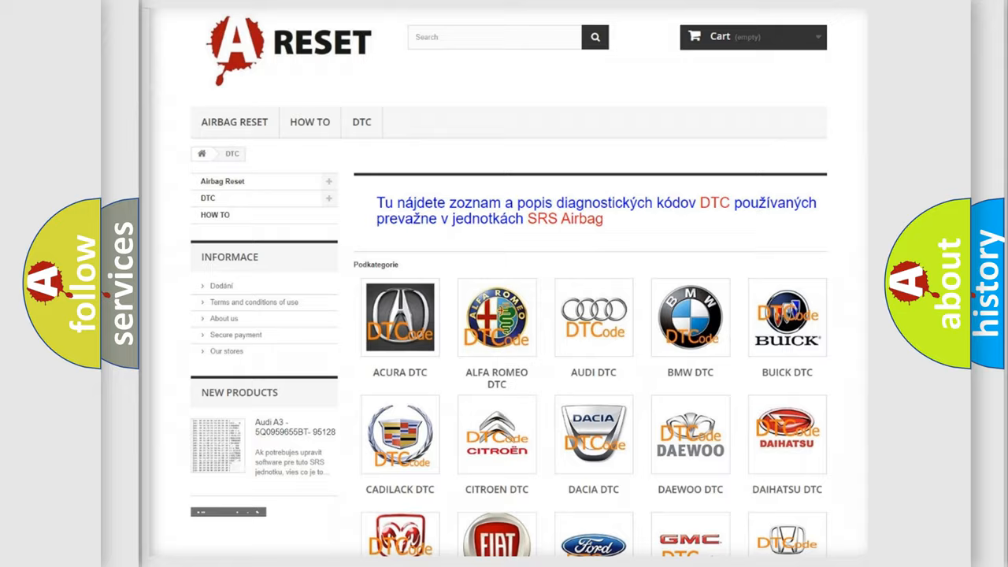
pyautogui.scroll(-3)
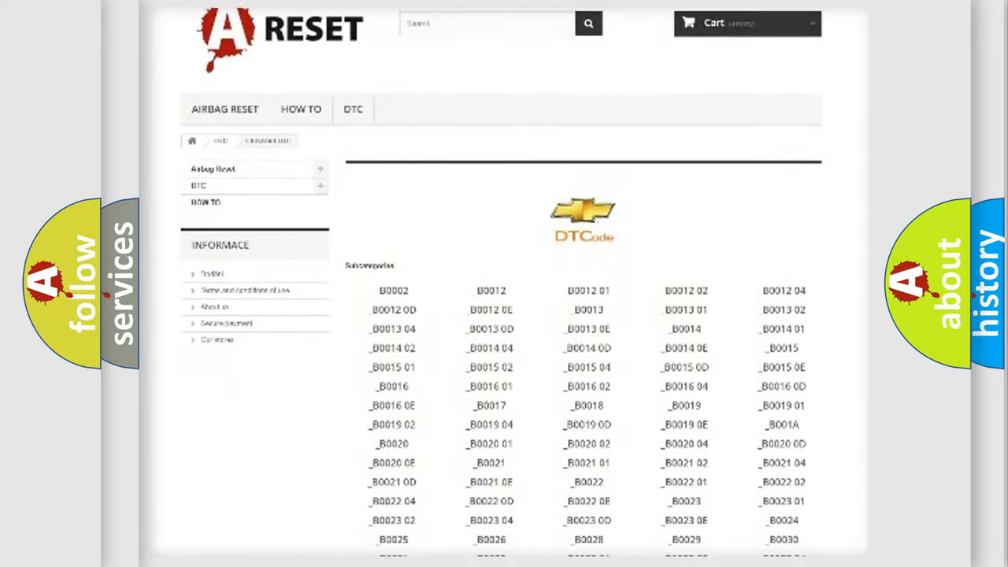
pyautogui.scroll(-3)
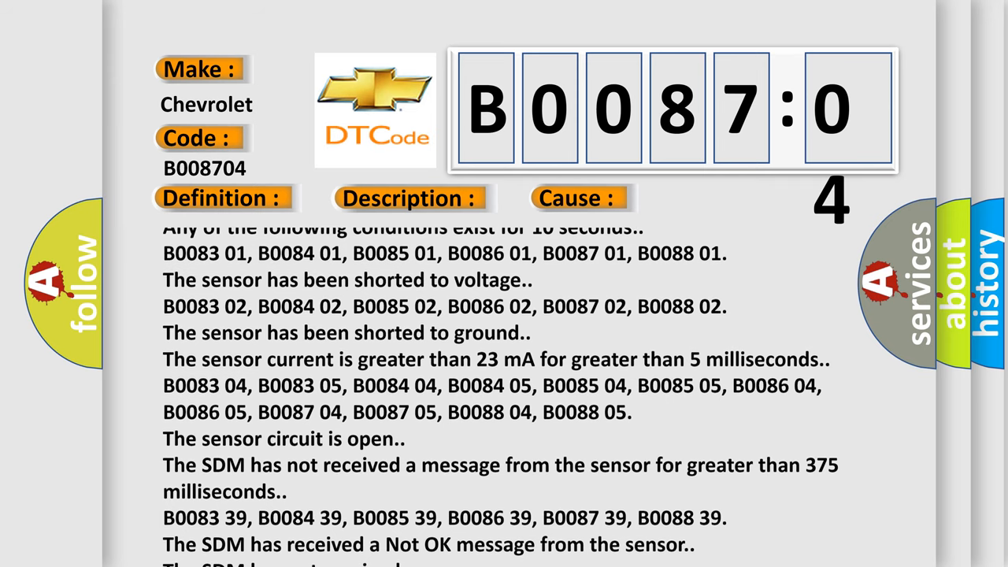
pyautogui.scroll(-3)
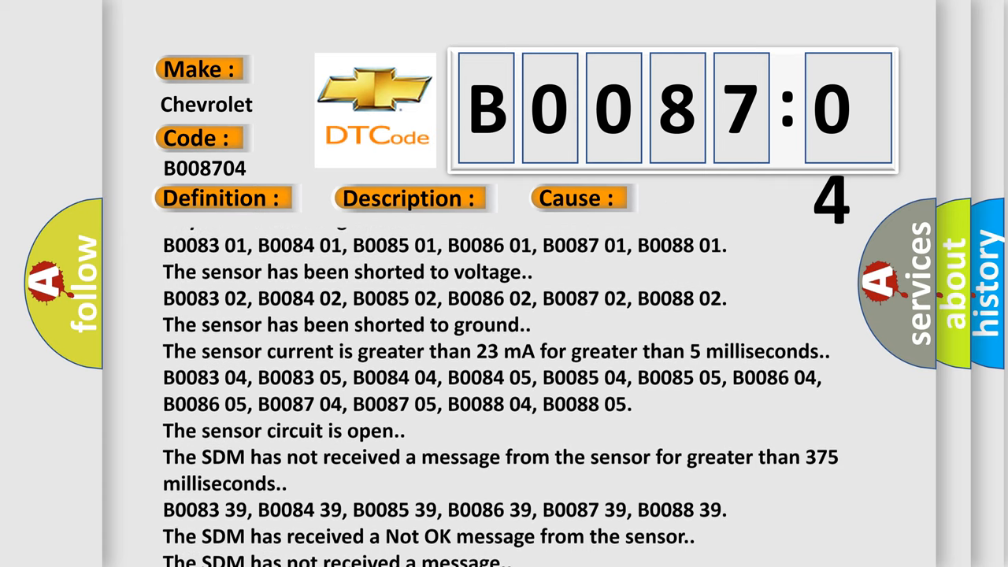
pyautogui.scroll(3)
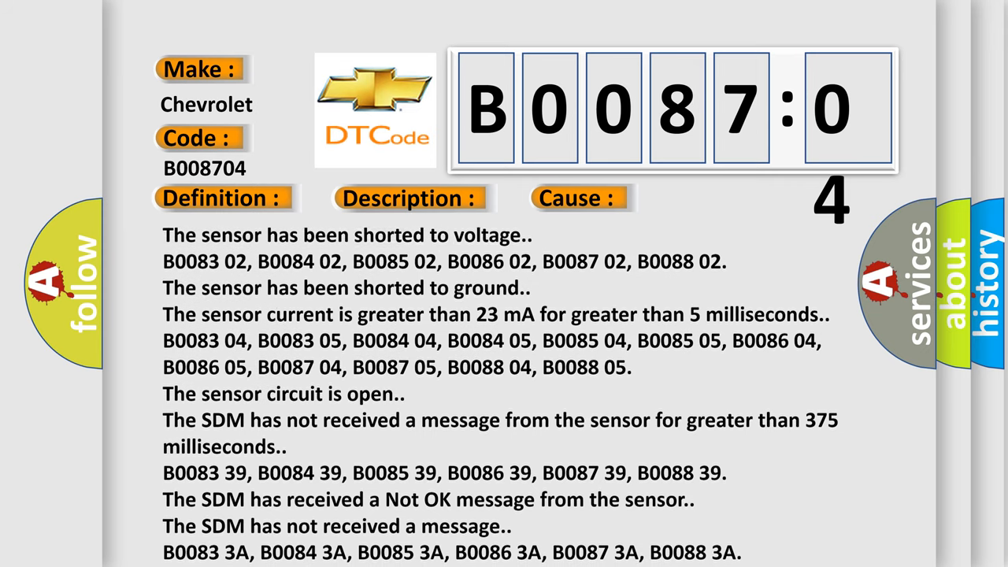
pyautogui.scroll(-3)
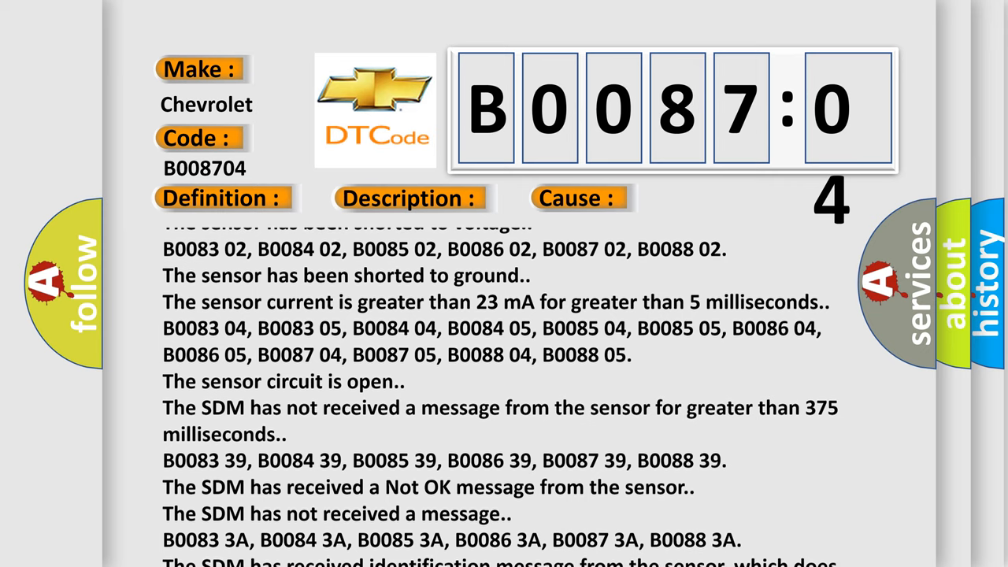
pyautogui.scroll(-3)
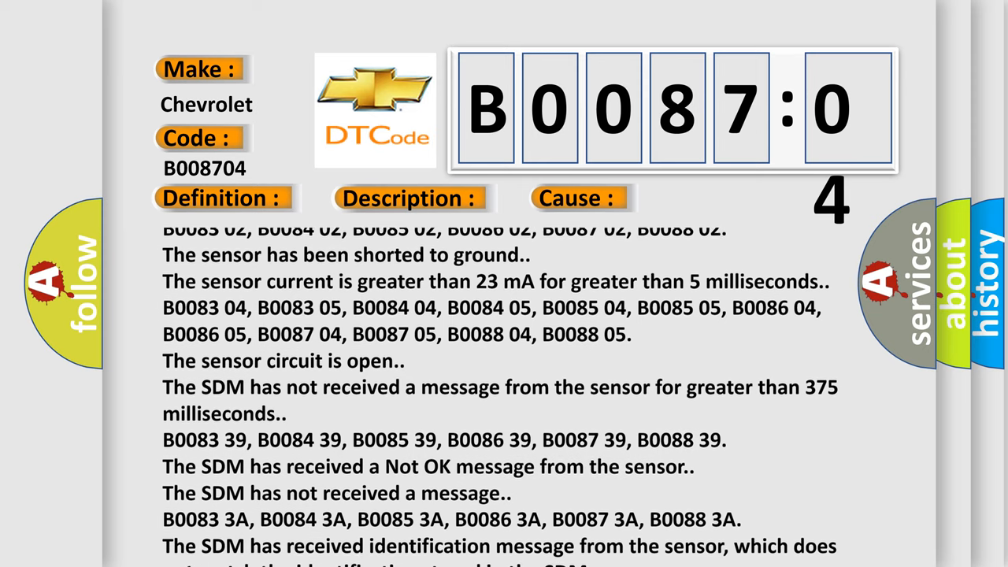
pyautogui.scroll(-3)
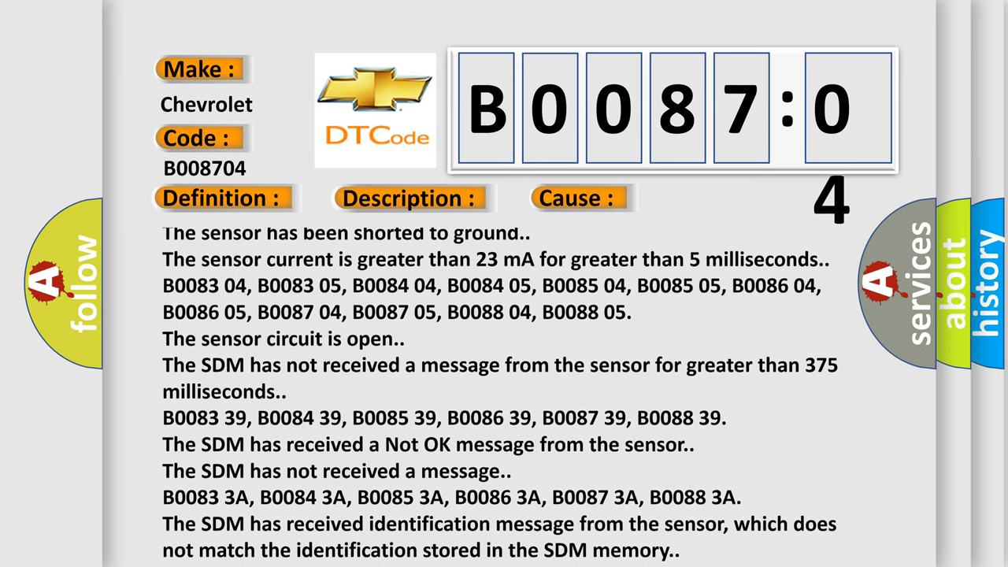
pyautogui.scroll(-3)
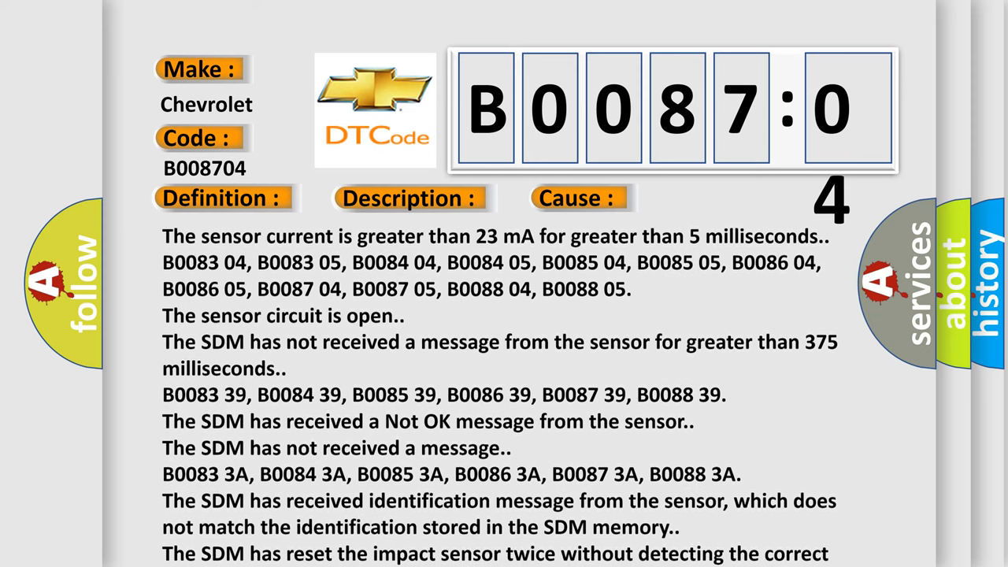
pyautogui.scroll(-3)
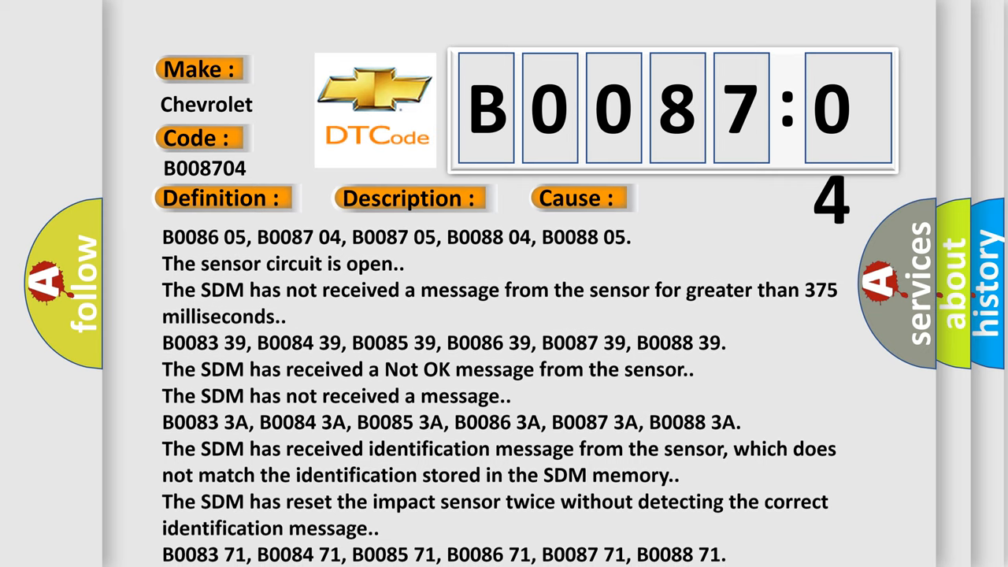
pyautogui.scroll(-3)
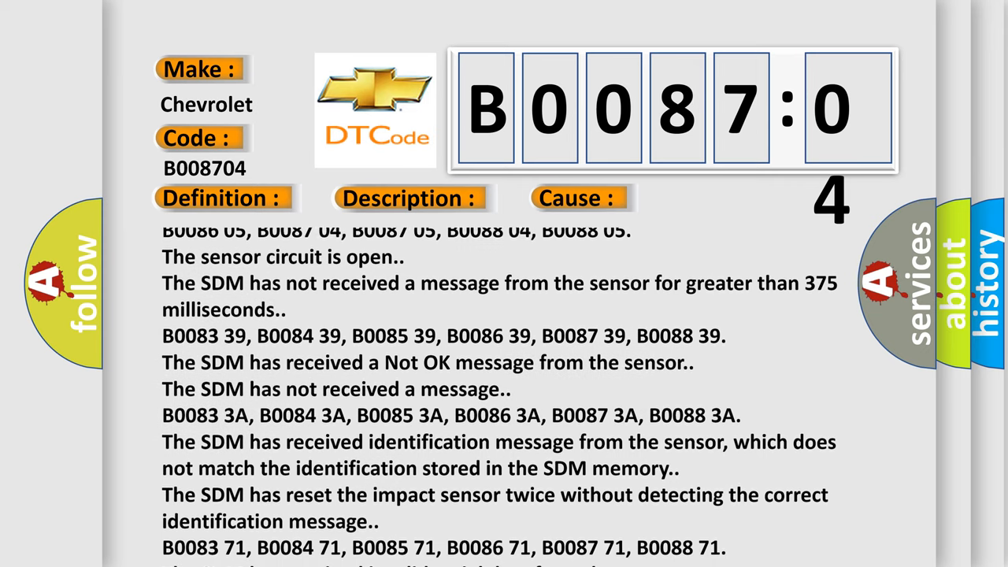
pyautogui.scroll(-3)
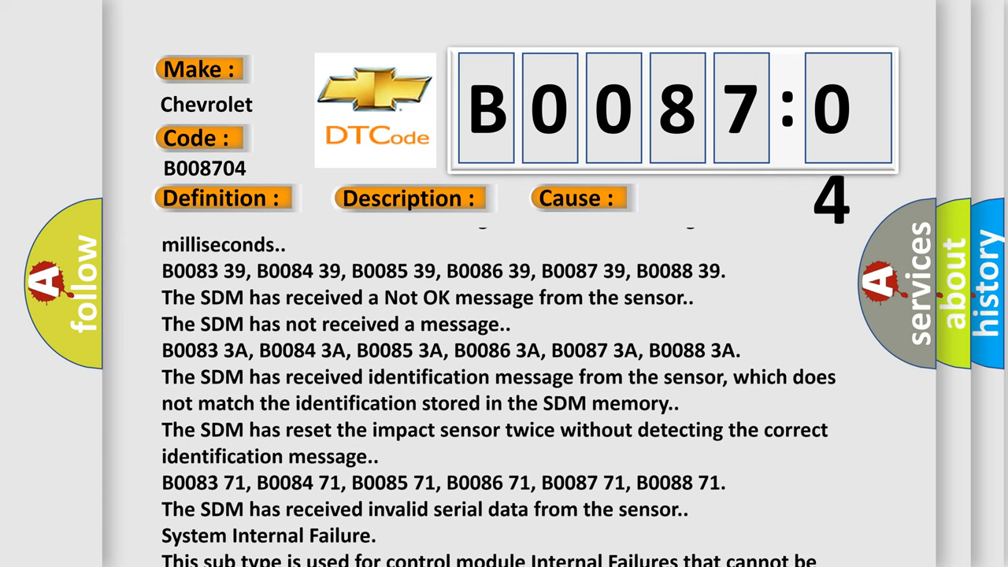
pyautogui.scroll(-3)
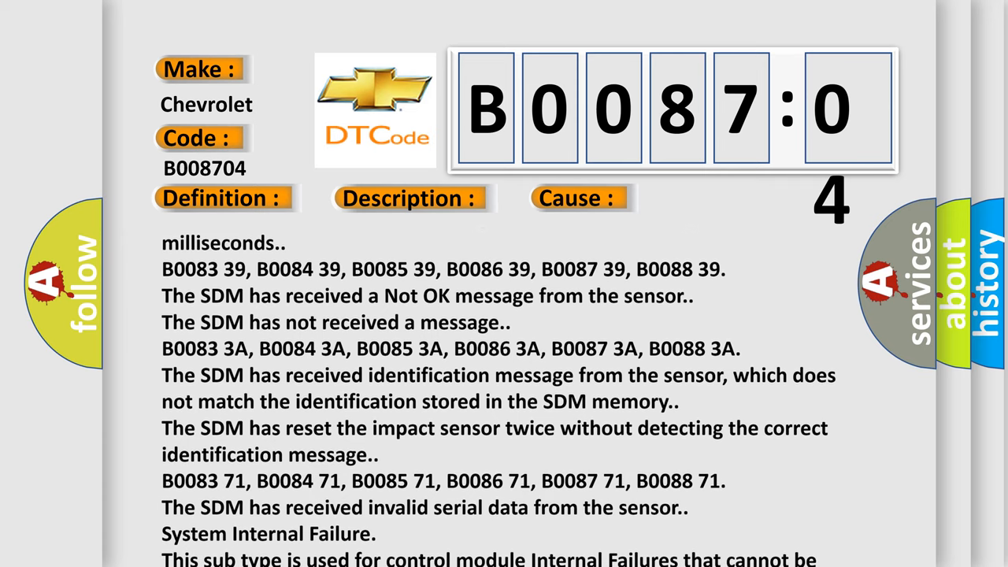